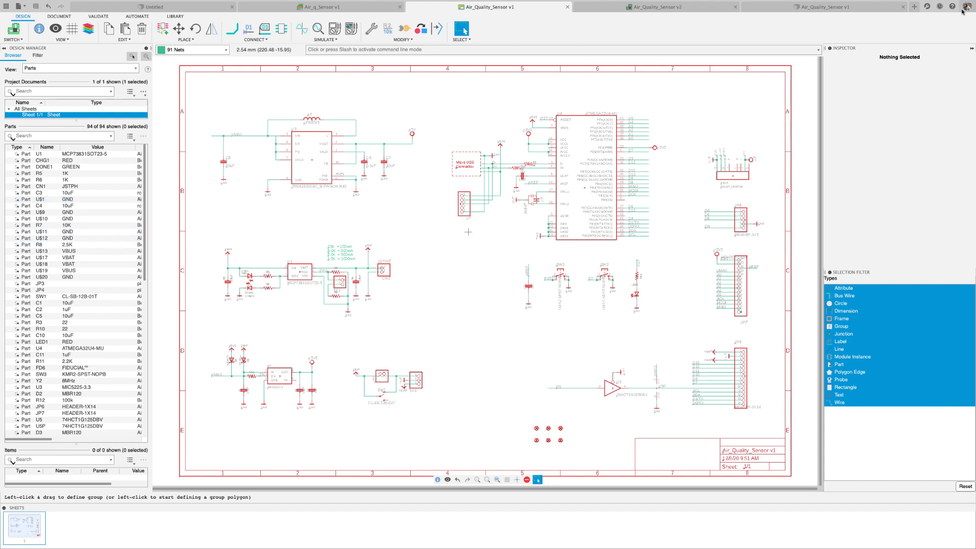
Step: Open Fusion 360 Preferences from the account/profile menu at top right
{"action": "left_click", "coordinate": [966, 7]}
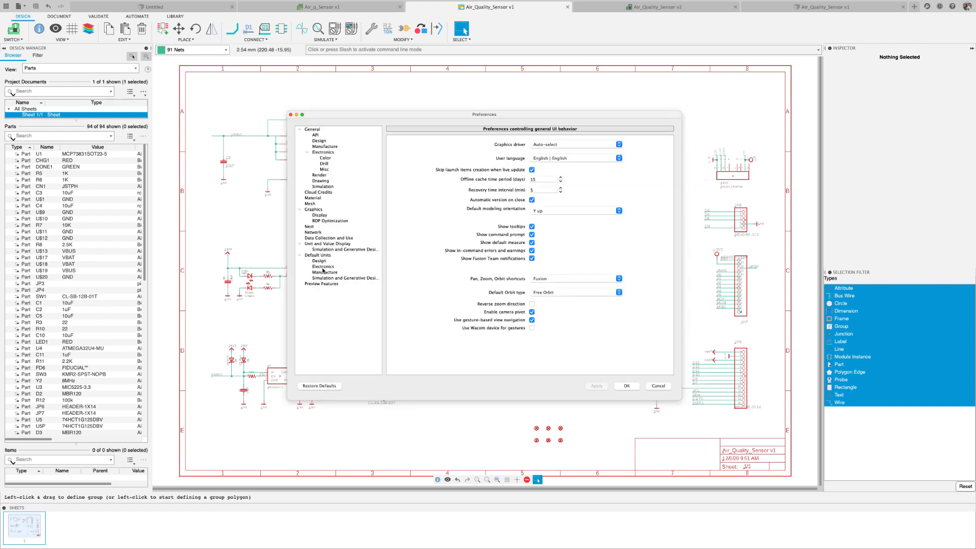
Step: View Default Units > Electronics: mm grid for schematics, mil for boards
{"action": "left_click", "coordinate": [322, 265]}
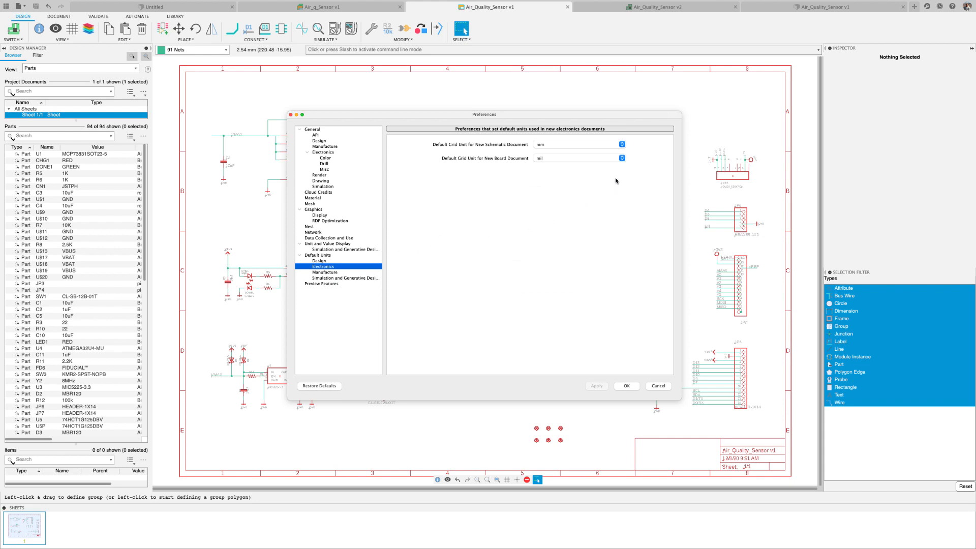
{"action": "left_click", "coordinate": [621, 158]}
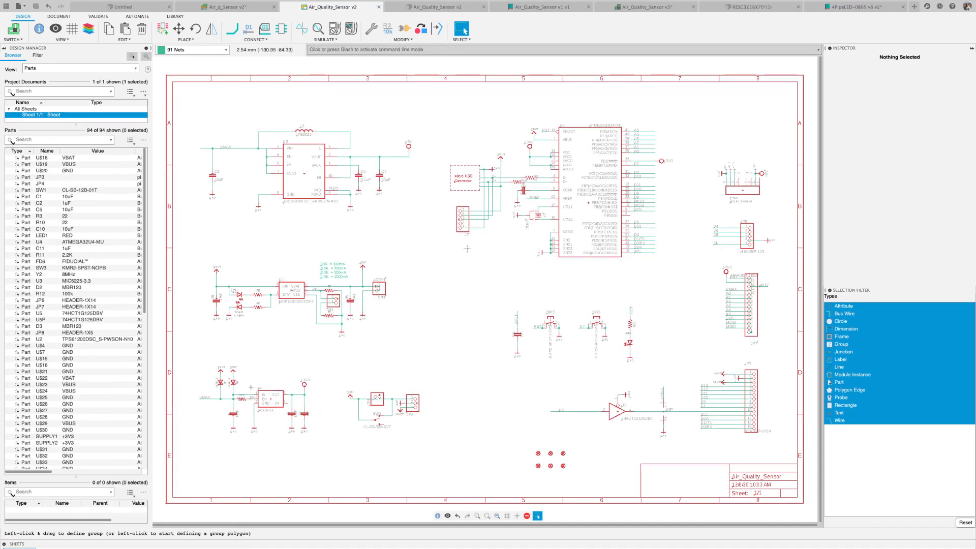
Step: Copy the U3 MIC5225-3.3 regulator's device into a selected project library
{"action": "right_click", "coordinate": [270, 397]}
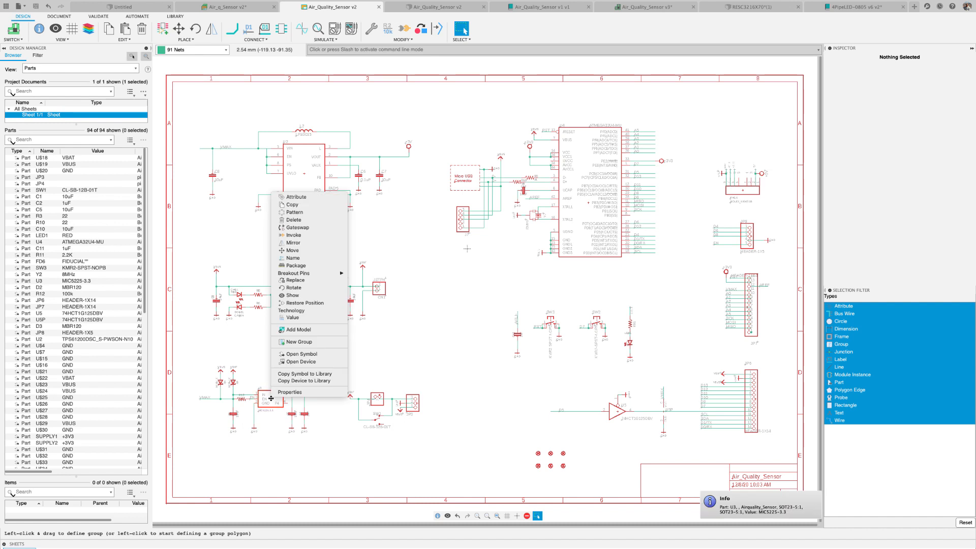
{"action": "mouse_move", "coordinate": [310, 380]}
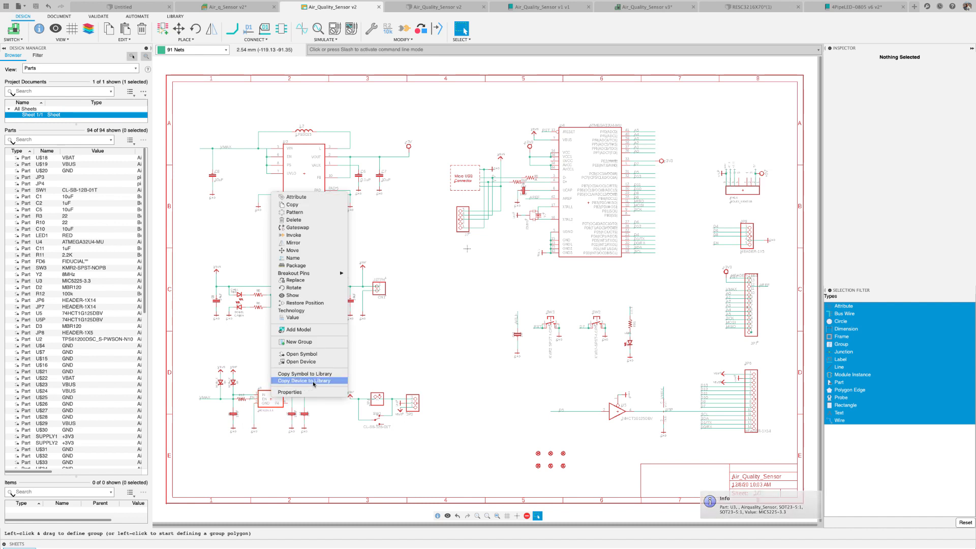
{"action": "left_click", "coordinate": [306, 381]}
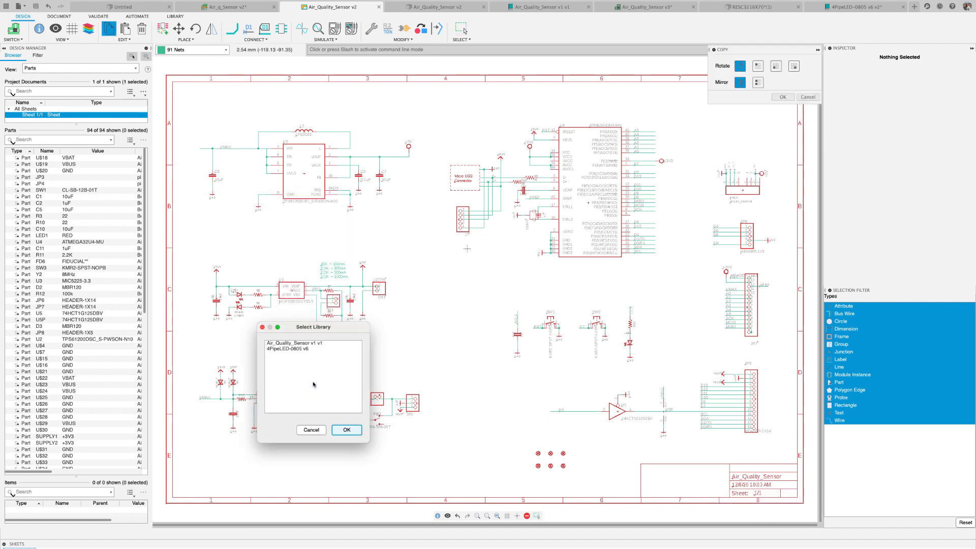
{"action": "mouse_move", "coordinate": [319, 347]}
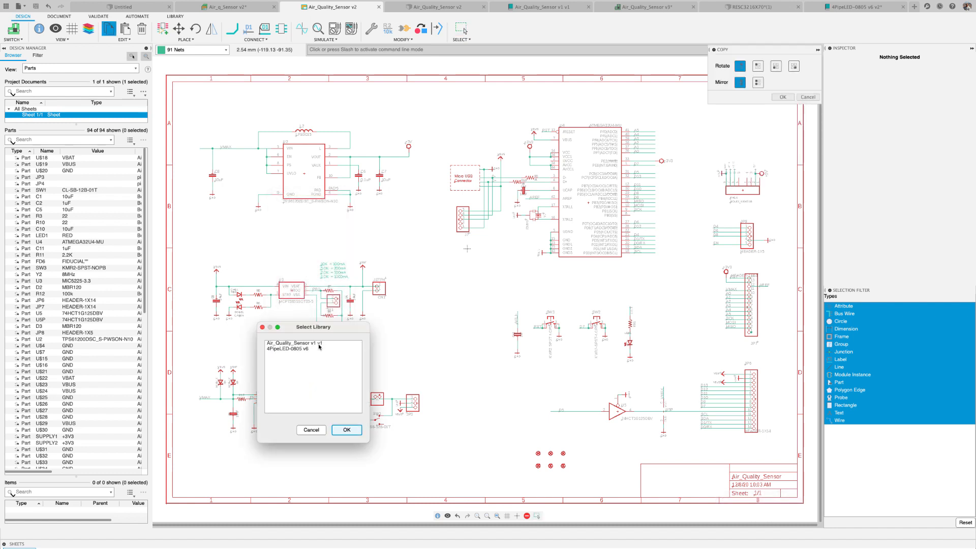
{"action": "left_click", "coordinate": [312, 342]}
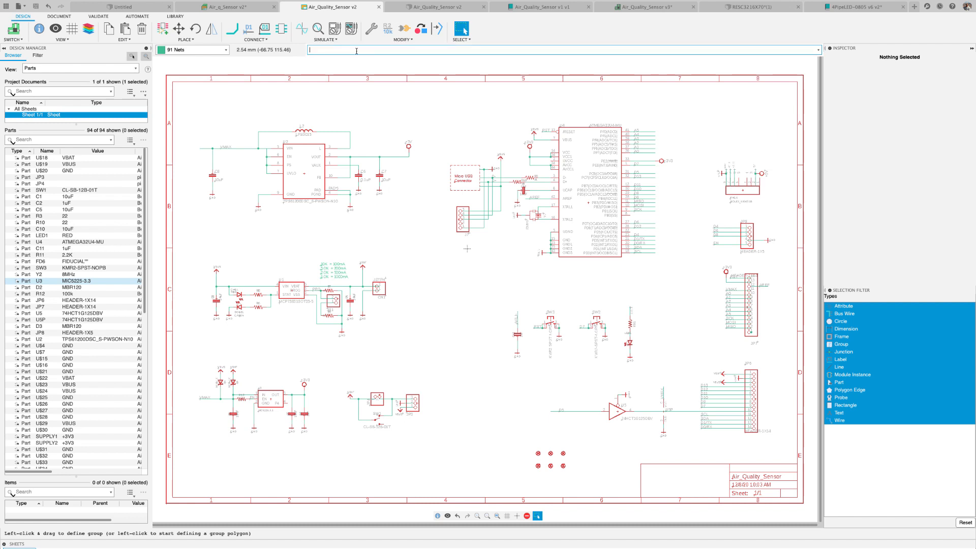
Step: Run EXPORT, merging libraries into one with only design-used footprints
{"action": "type", "text": "rcpo"}
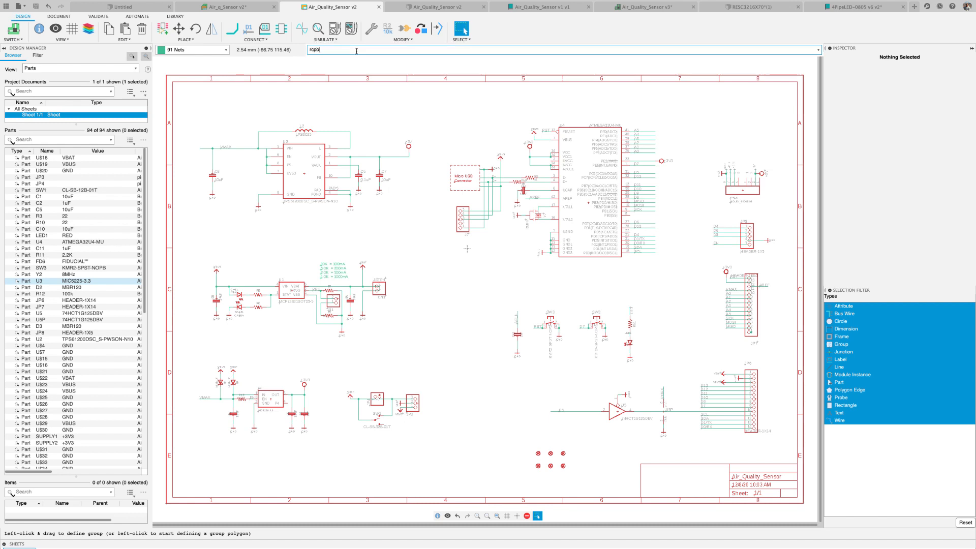
{"action": "type", "text": "export"}
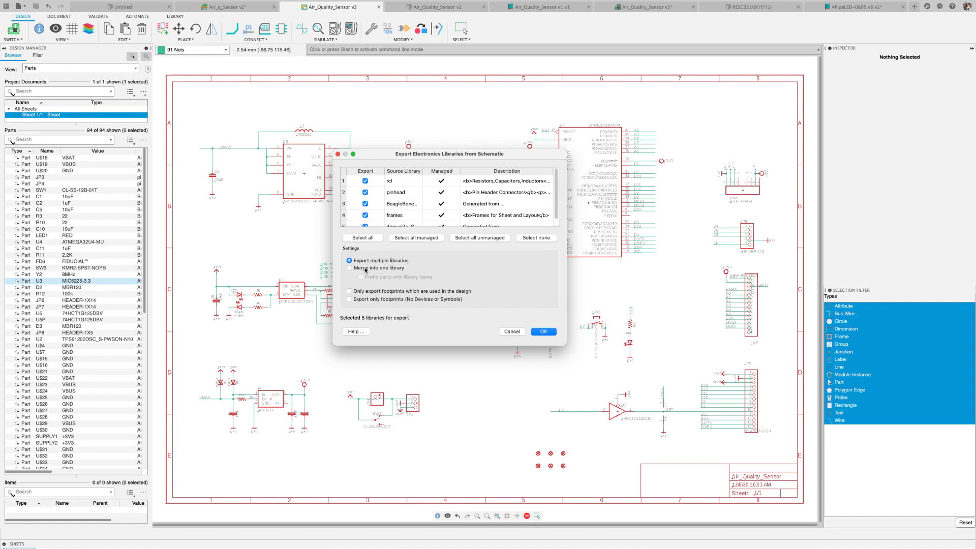
{"action": "left_click", "coordinate": [349, 268]}
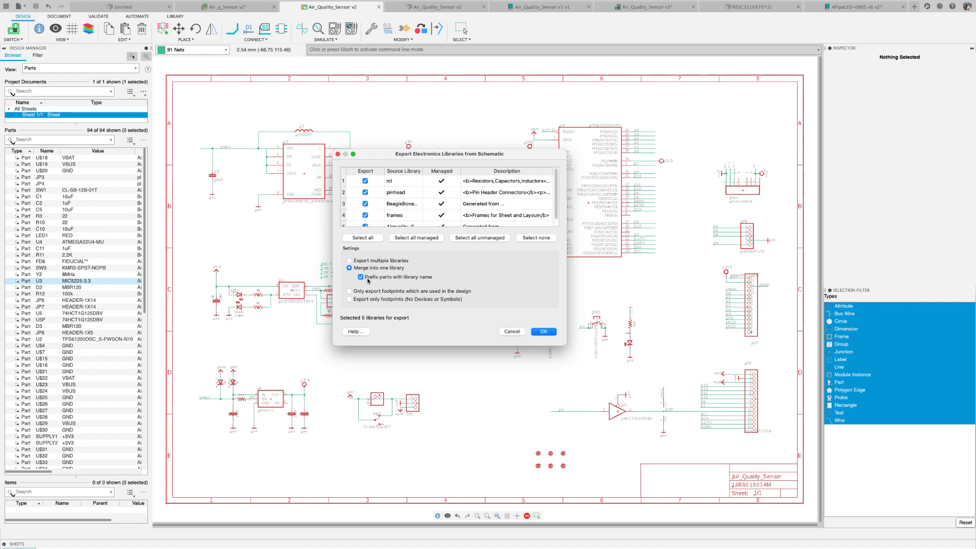
{"action": "left_click", "coordinate": [349, 291]}
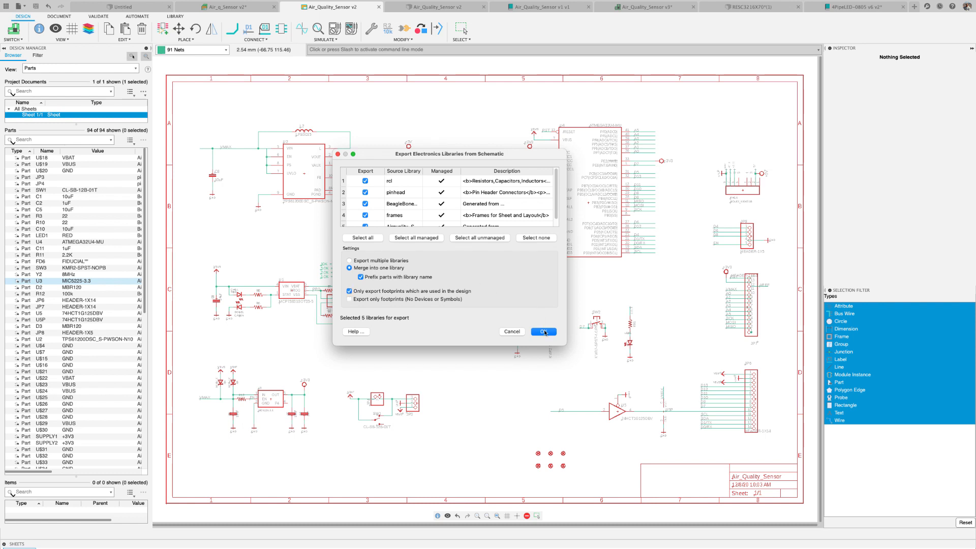
{"action": "left_click", "coordinate": [543, 331]}
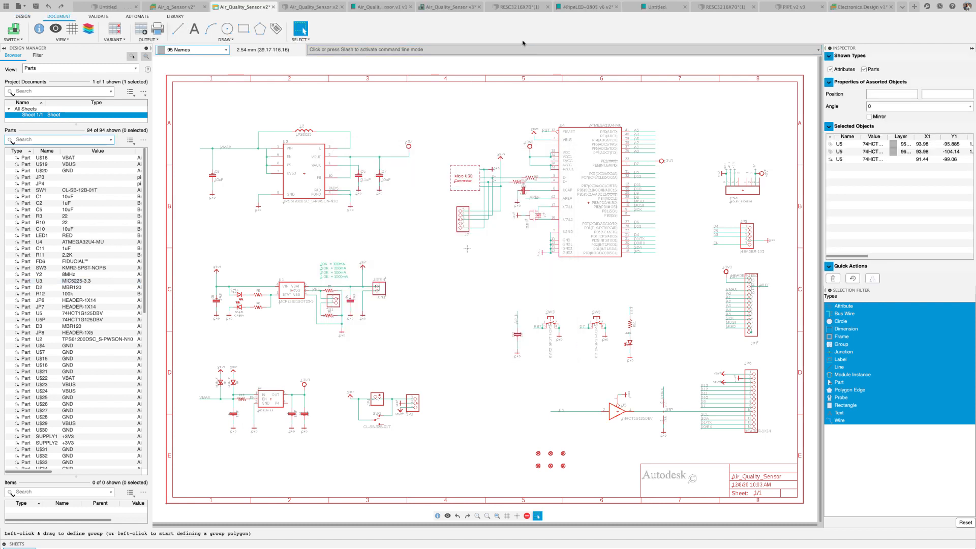
{"action": "mouse_move", "coordinate": [729, 447]}
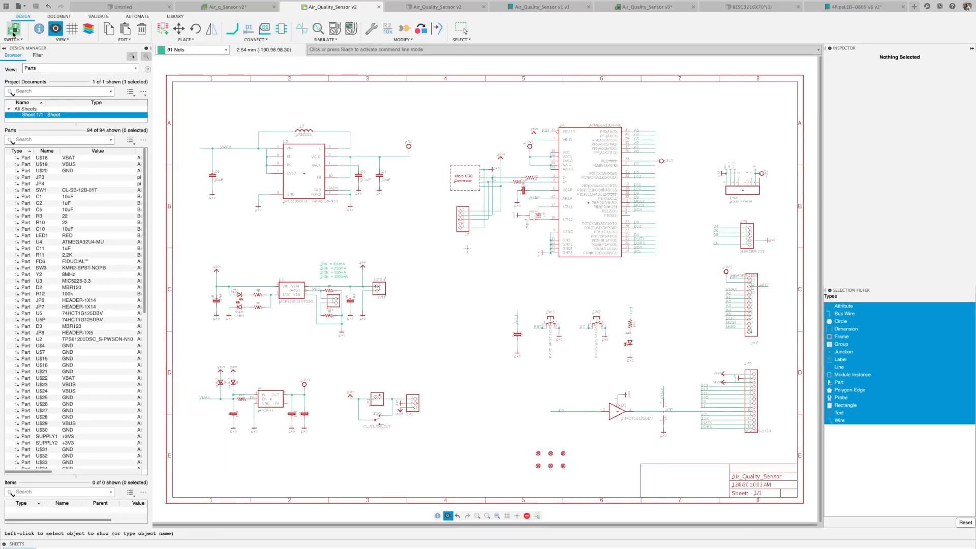
{"action": "left_click", "coordinate": [654, 7]}
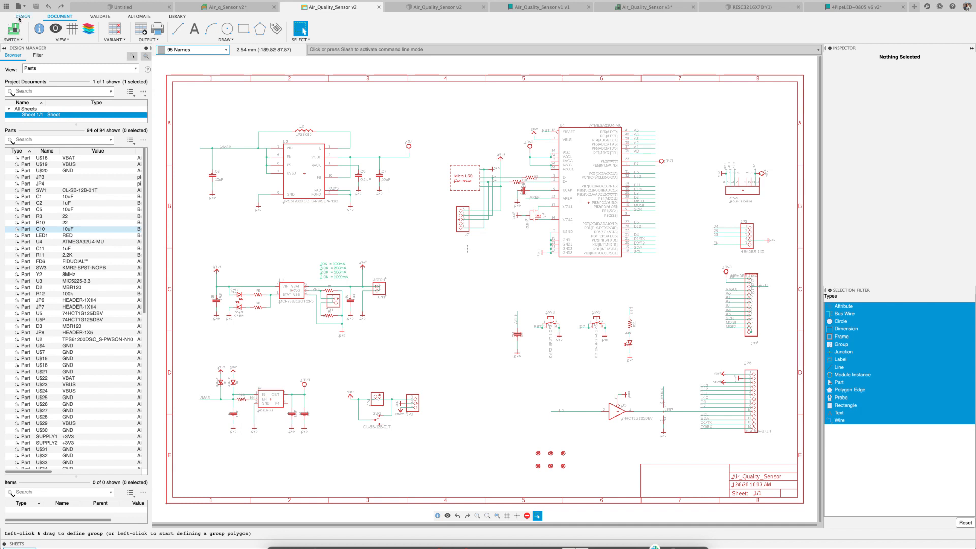
Step: Create a text item 'Autodesk' with a custom Times New Roman font
{"action": "left_click", "coordinate": [54, 17]}
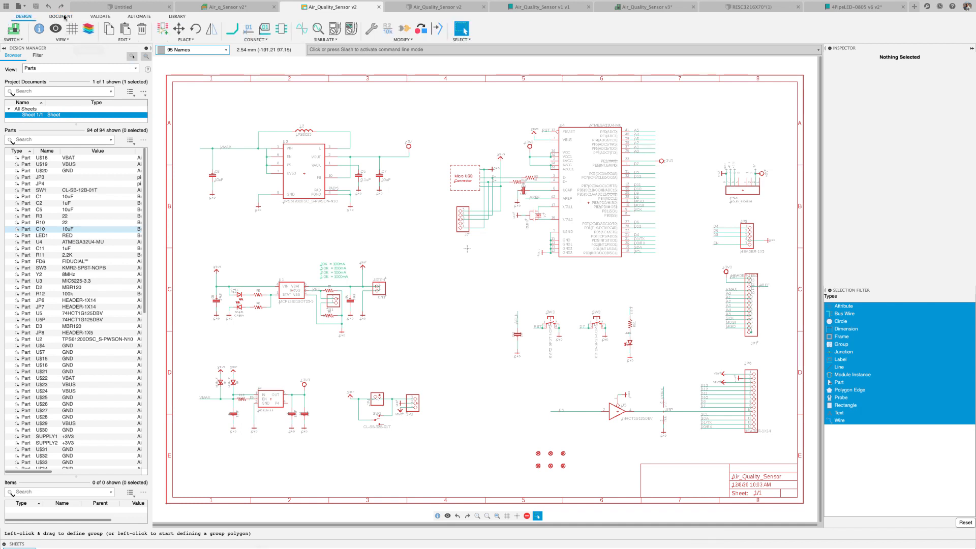
{"action": "left_click", "coordinate": [56, 16]}
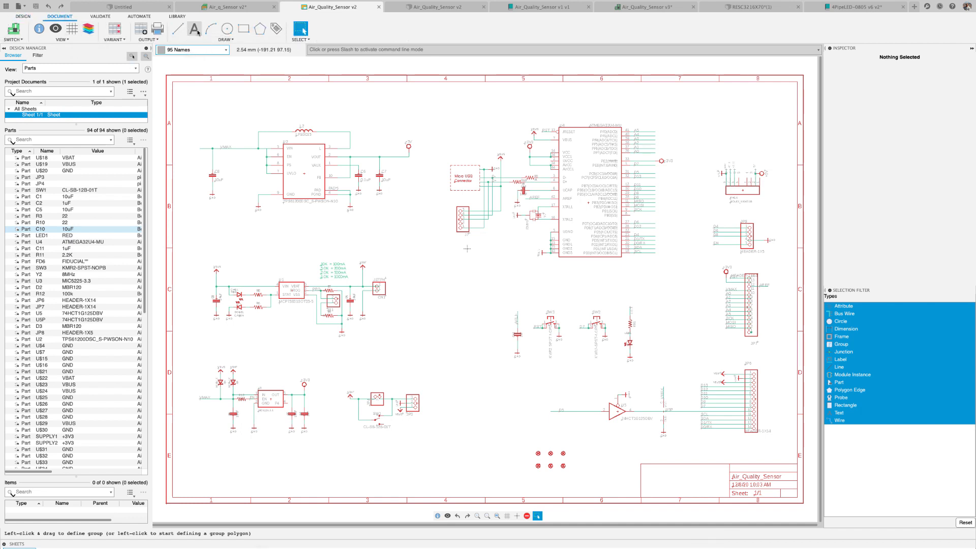
{"action": "left_click", "coordinate": [195, 28]}
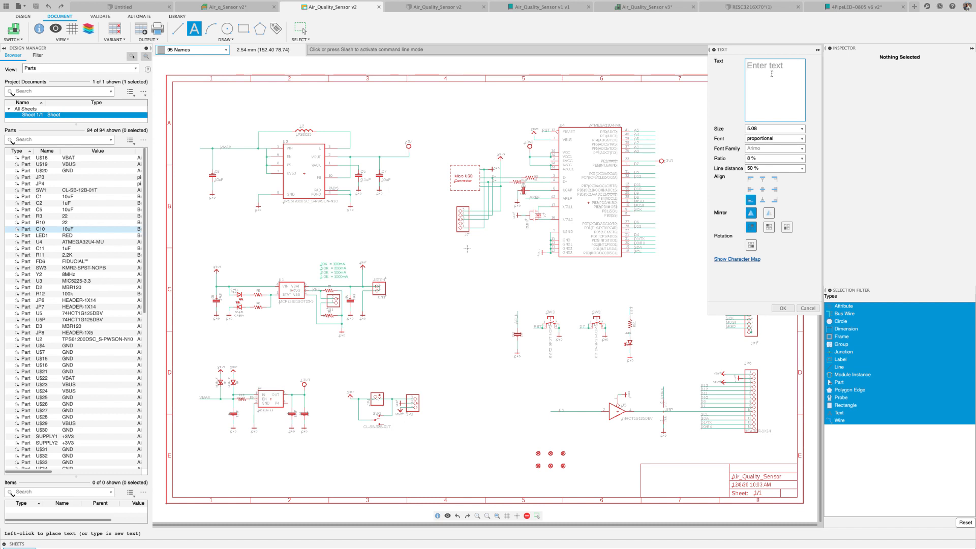
{"action": "type", "text": "Autodesk"}
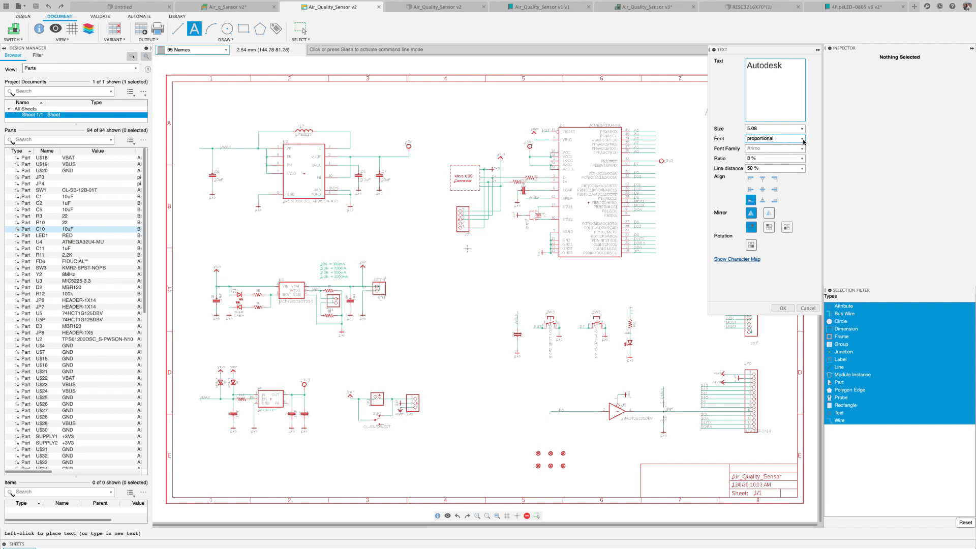
{"action": "left_click", "coordinate": [802, 138]}
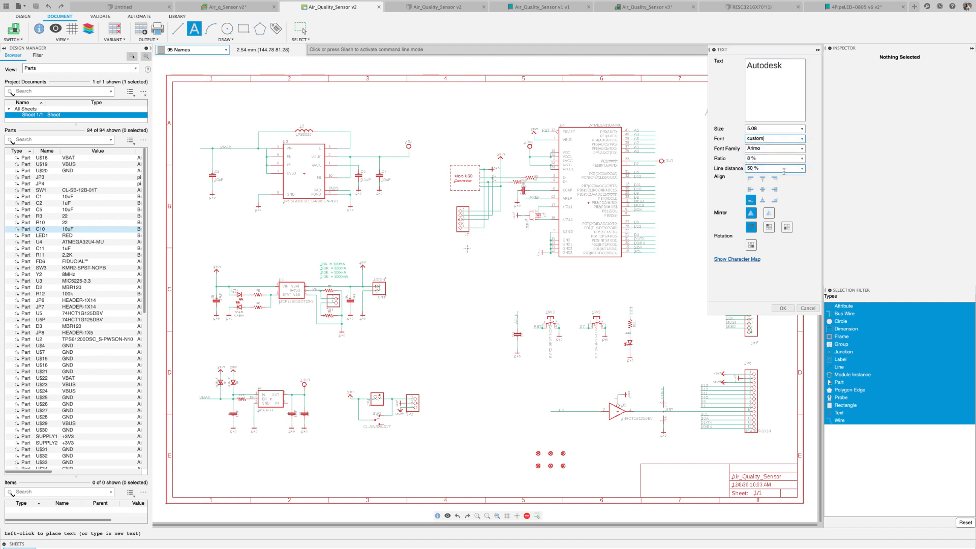
{"action": "left_click", "coordinate": [800, 148]}
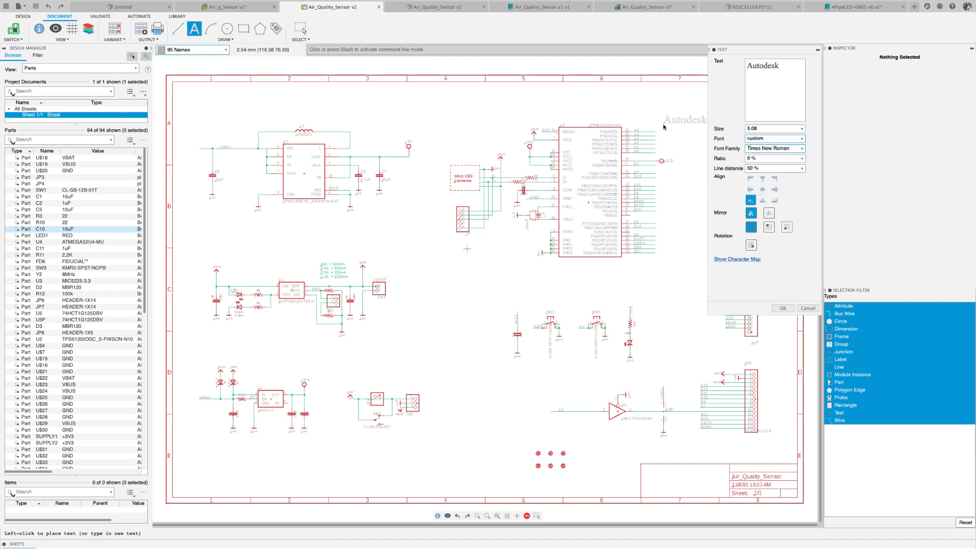
{"action": "mouse_move", "coordinate": [644, 479]}
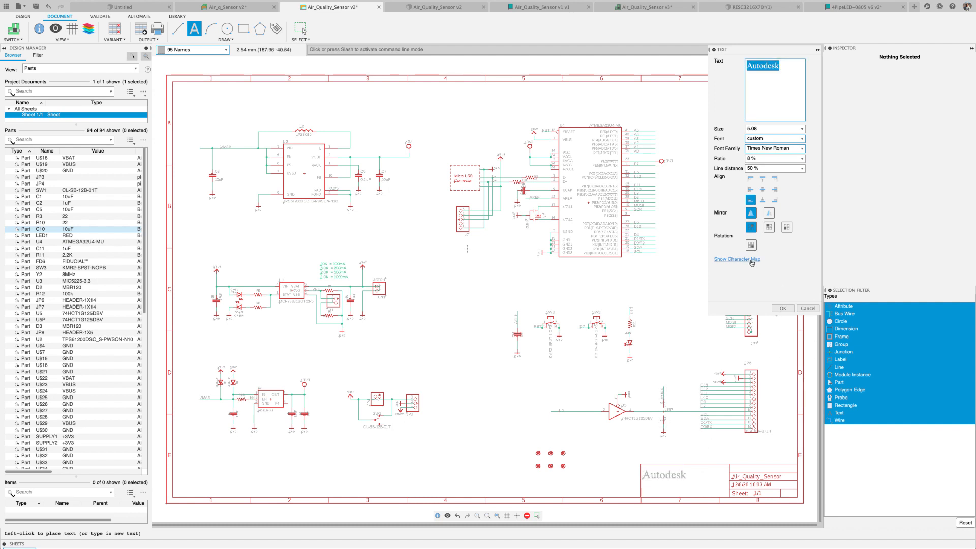
Step: Open the Text dialog's character map to pick a special symbol
{"action": "left_click", "coordinate": [736, 258]}
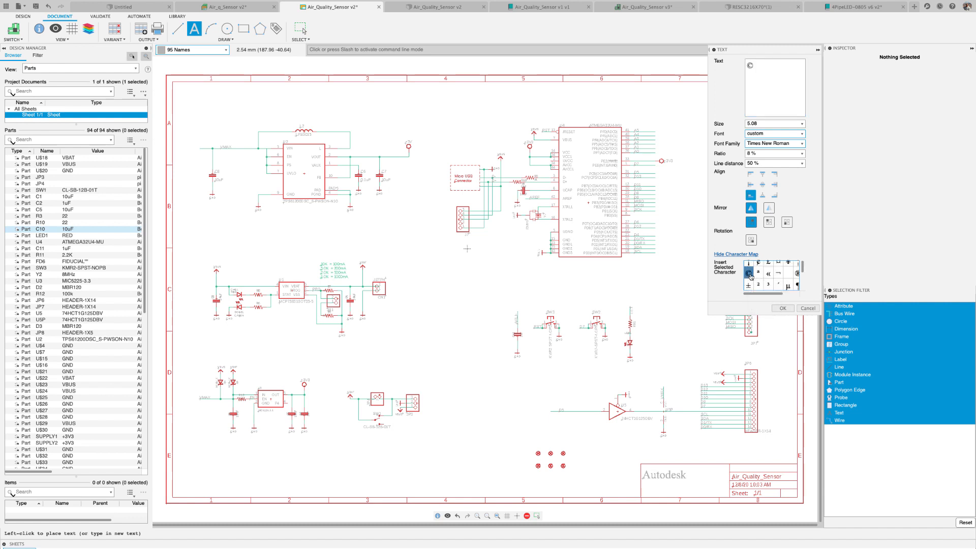
{"action": "mouse_move", "coordinate": [689, 484]}
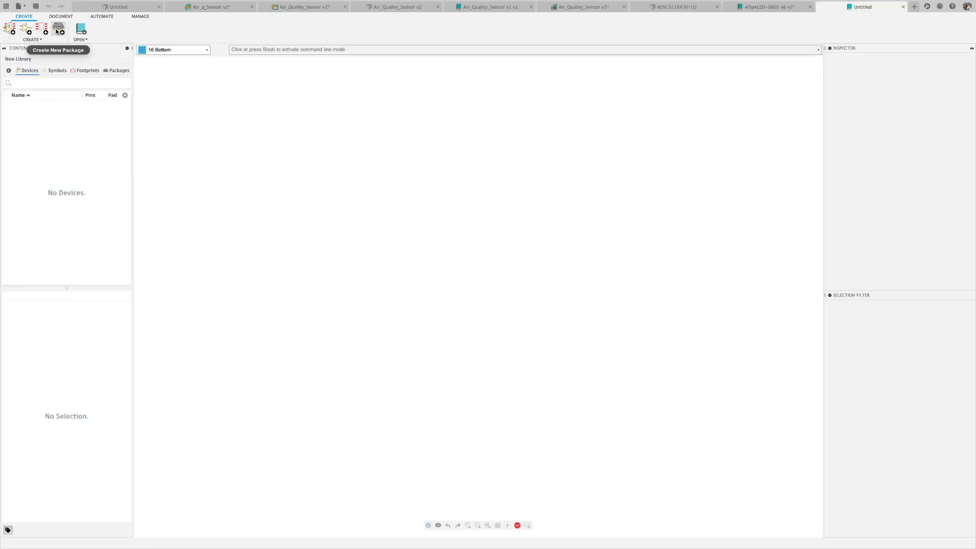
Step: Create a new library package and launch the Chip package generator
{"action": "left_click", "coordinate": [60, 26]}
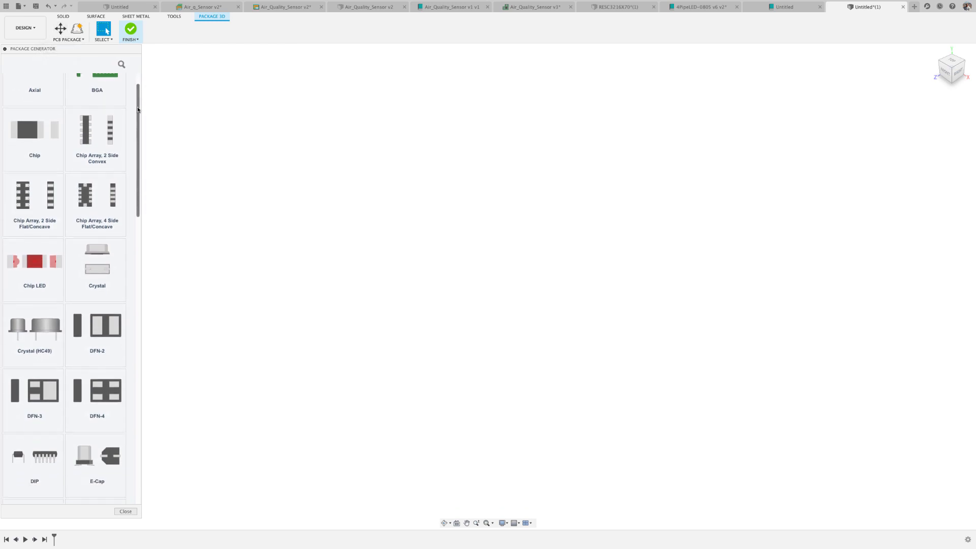
{"action": "scroll", "scroll_direction": "down", "scroll_amount": 3}
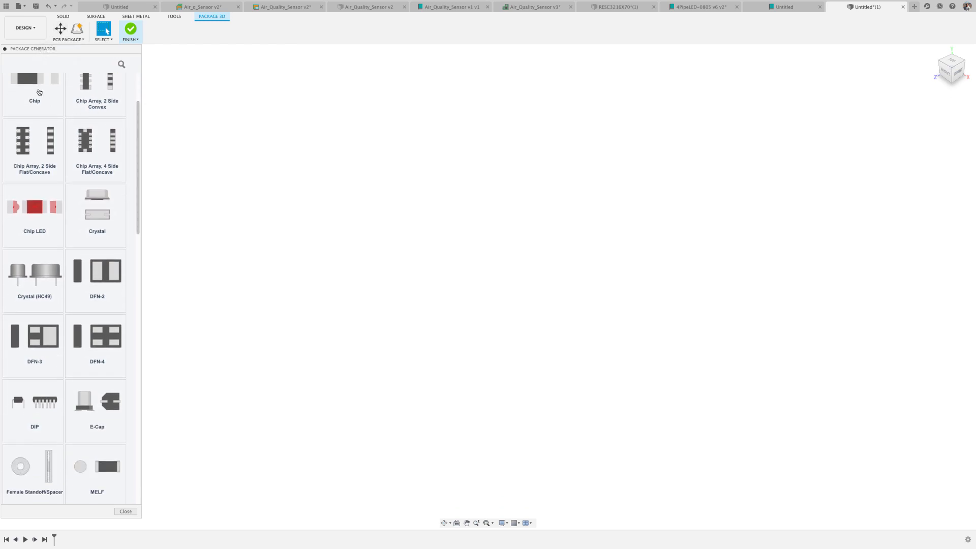
{"action": "left_click", "coordinate": [34, 83]}
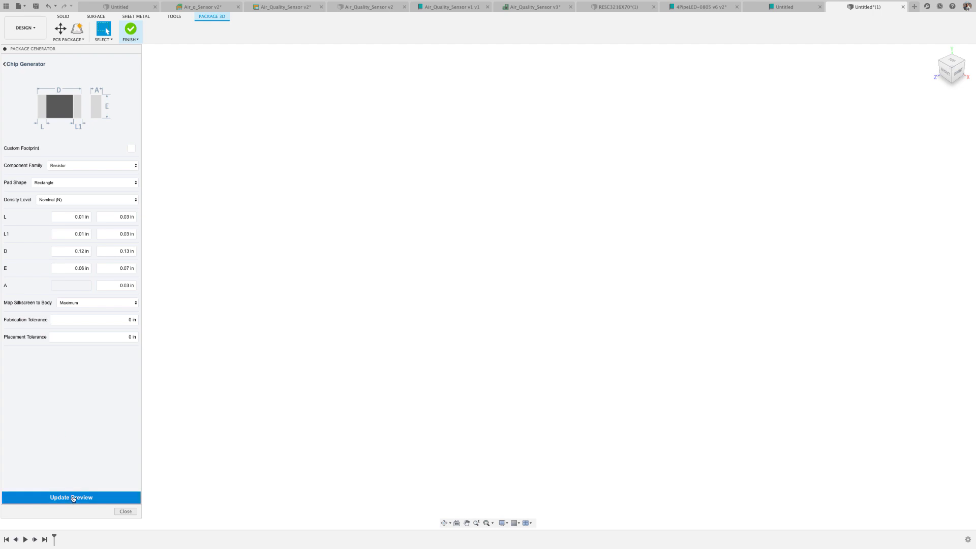
Step: Preview the chip package, use a custom footprint with pad c 0.09 in, and regenerate
{"action": "left_click", "coordinate": [73, 497]}
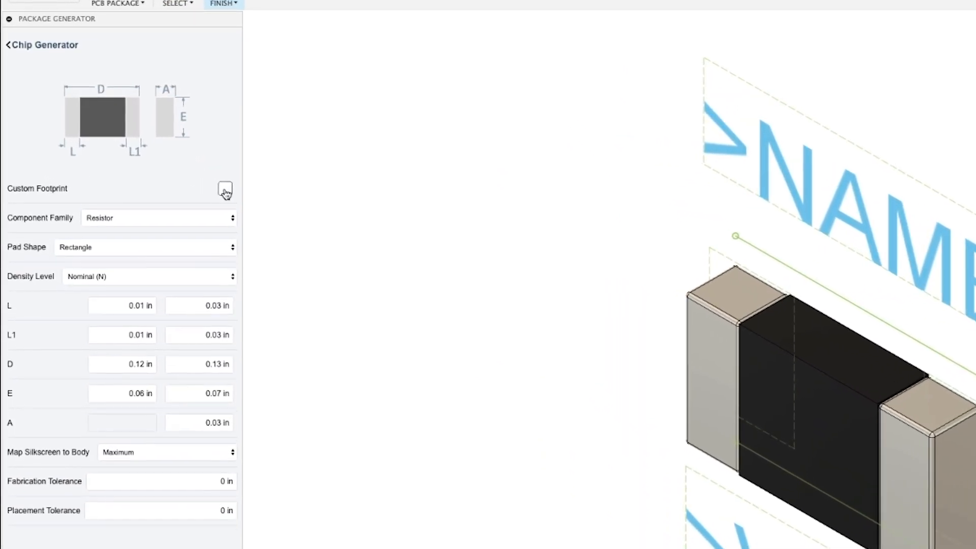
{"action": "left_click", "coordinate": [225, 190]}
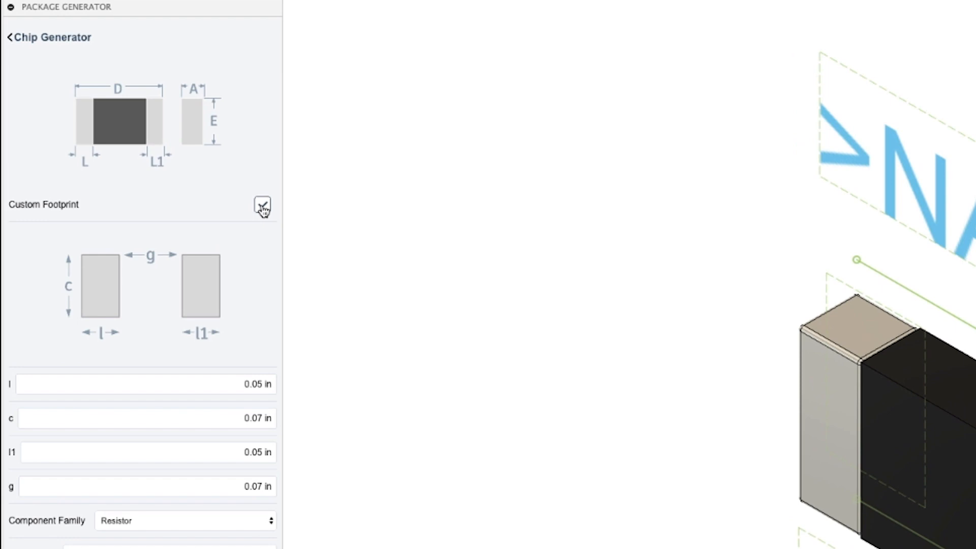
{"action": "left_click", "coordinate": [262, 204]}
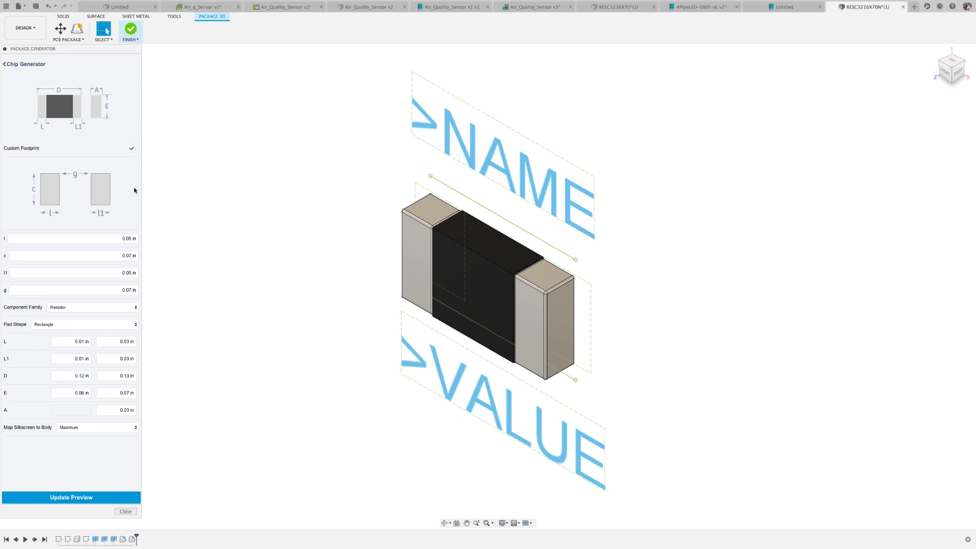
{"action": "left_click", "coordinate": [73, 255]}
{"action": "type", "text": "0.09"}
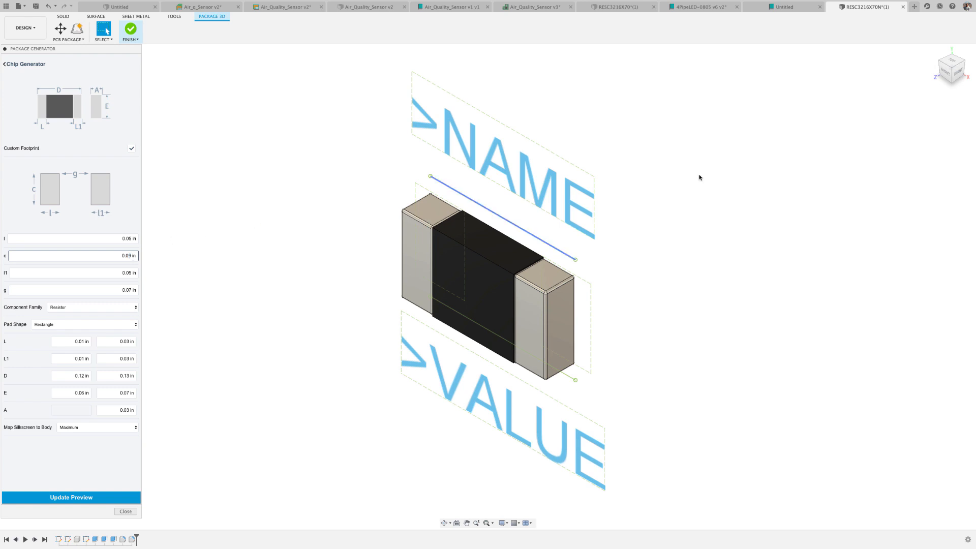
{"action": "left_click", "coordinate": [956, 71]}
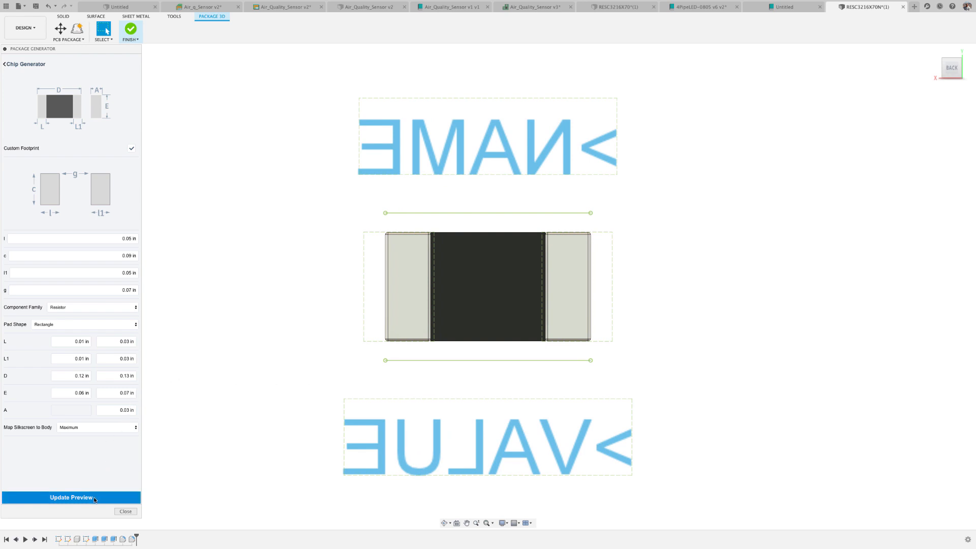
{"action": "left_click", "coordinate": [71, 497]}
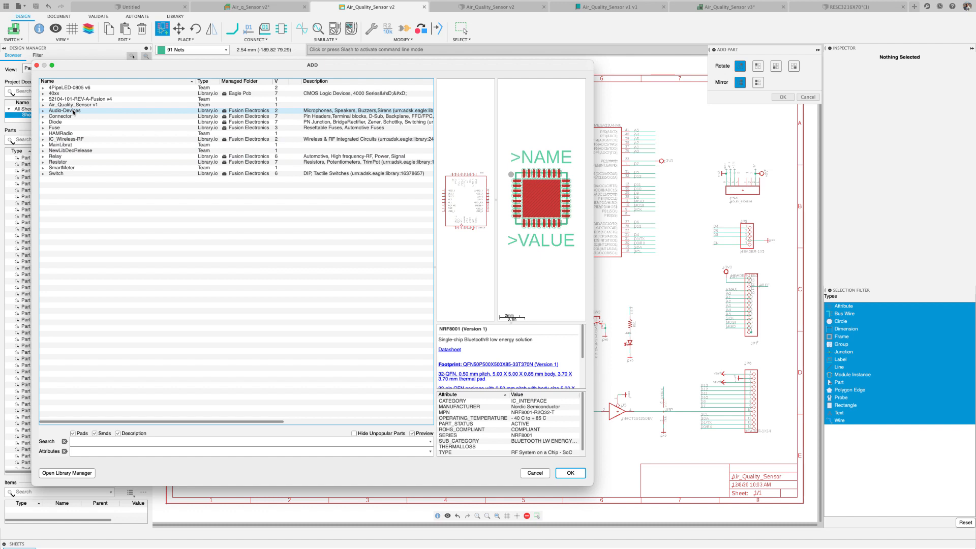
Step: Browse Audio-Devices, Fuse and IC_Wireless-RF libraries, previewing AOM-6738P-R and NRF8001 parts
{"action": "left_click", "coordinate": [61, 110]}
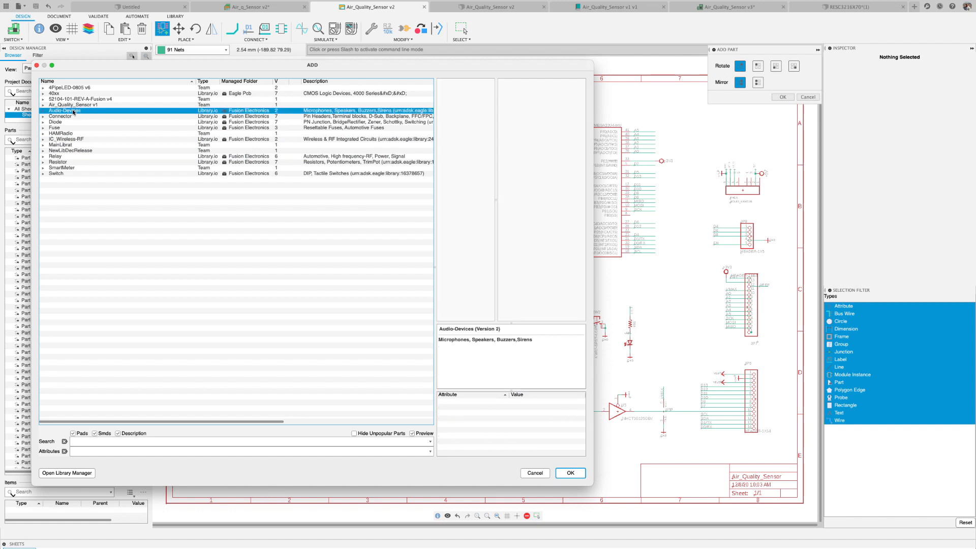
{"action": "left_click", "coordinate": [50, 127]}
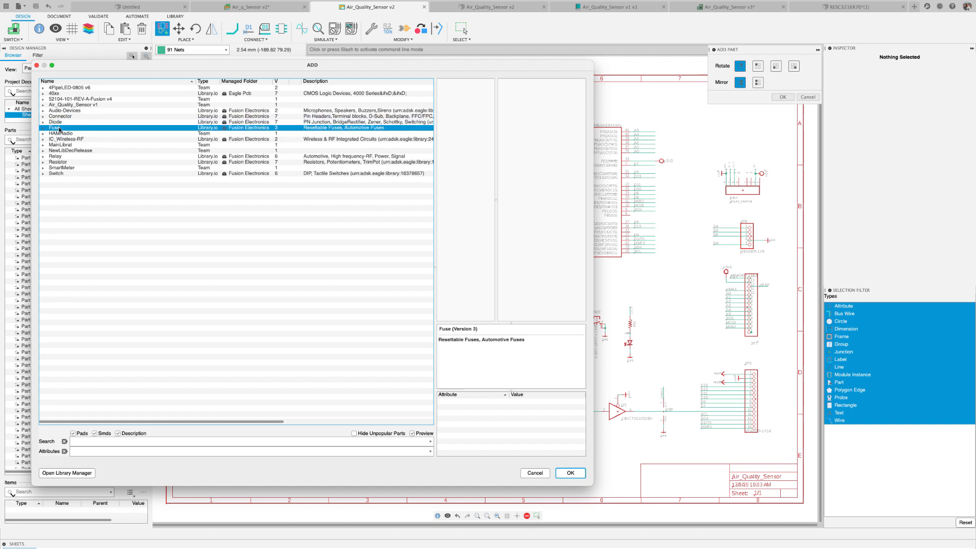
{"action": "left_click", "coordinate": [68, 138]}
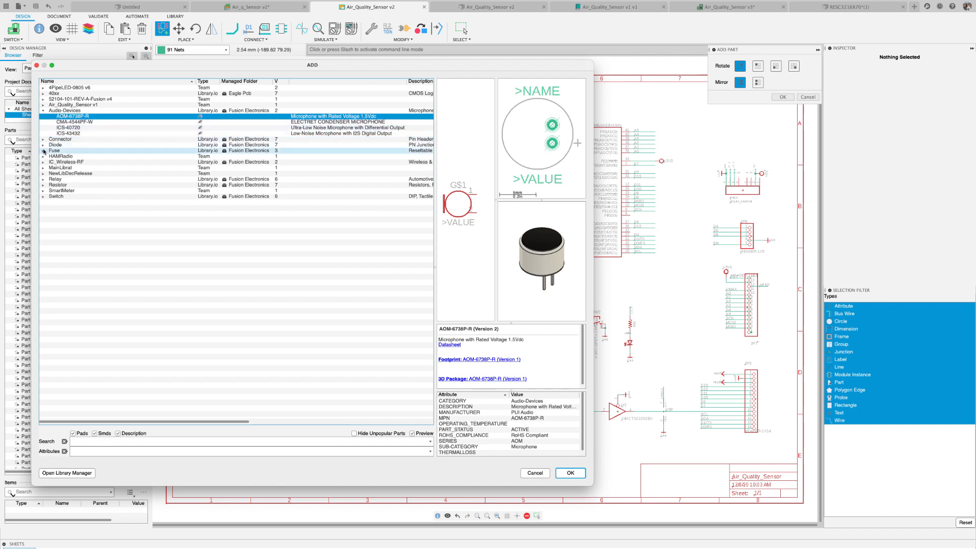
{"action": "left_click", "coordinate": [40, 151]}
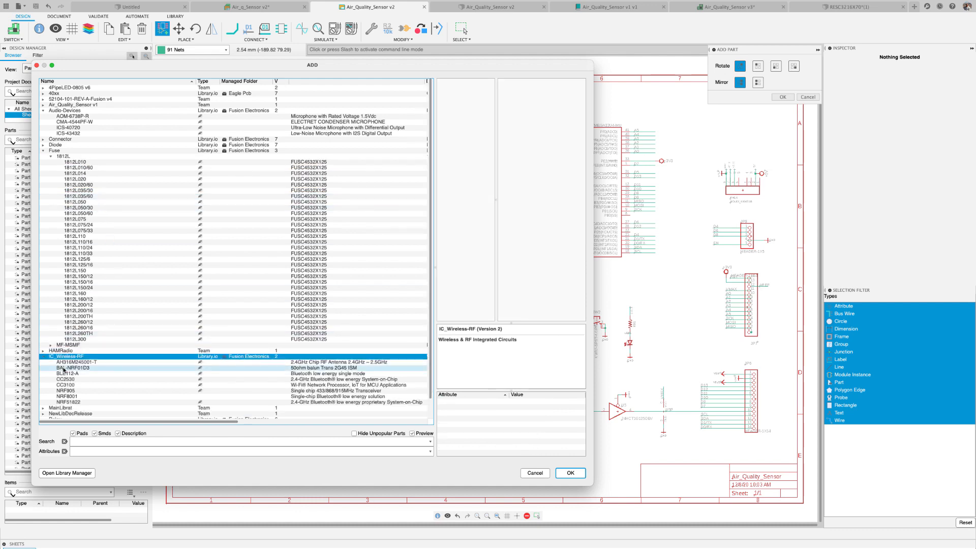
{"action": "left_click", "coordinate": [71, 346]}
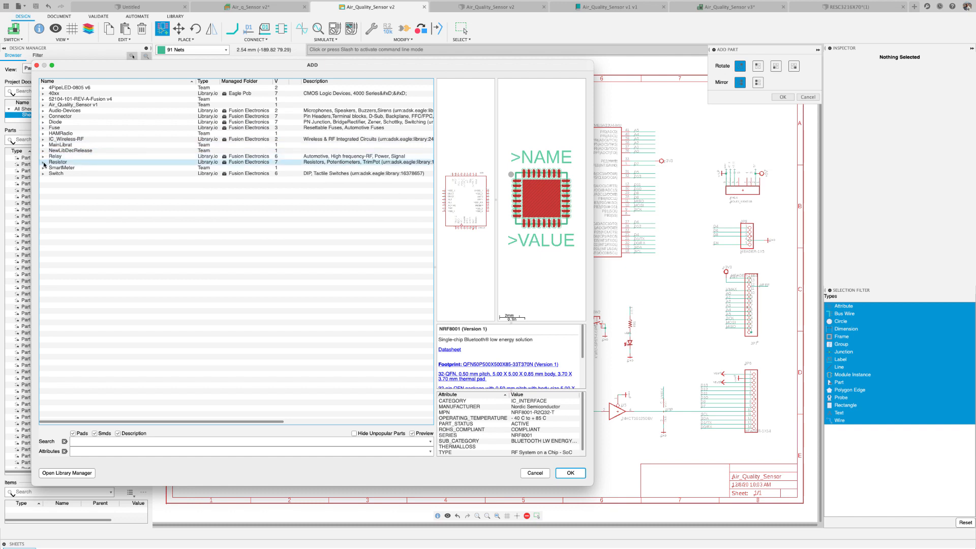
Step: Expand Resistor > PV36 and preview the PV36P and PV36W trimmer potentiometers
{"action": "left_click", "coordinate": [42, 162]}
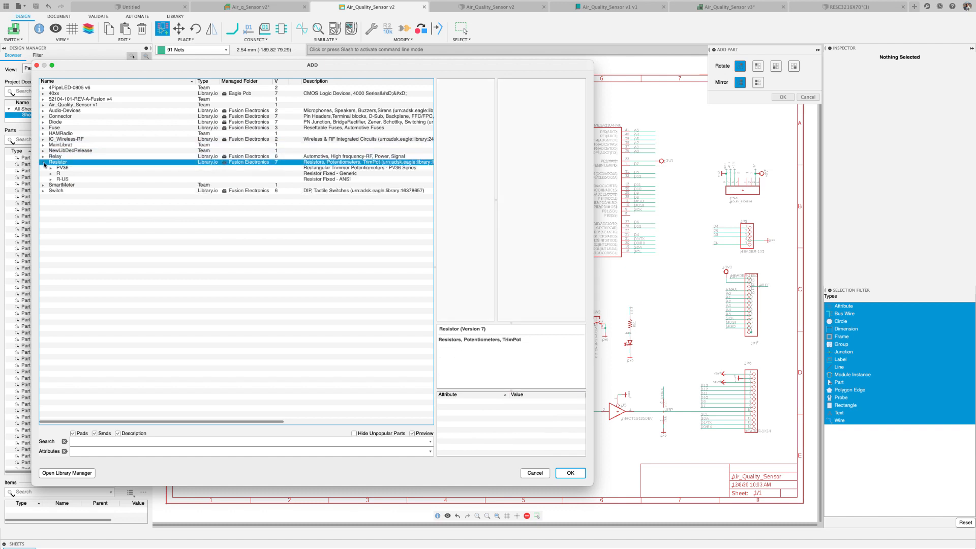
{"action": "left_click", "coordinate": [50, 168]}
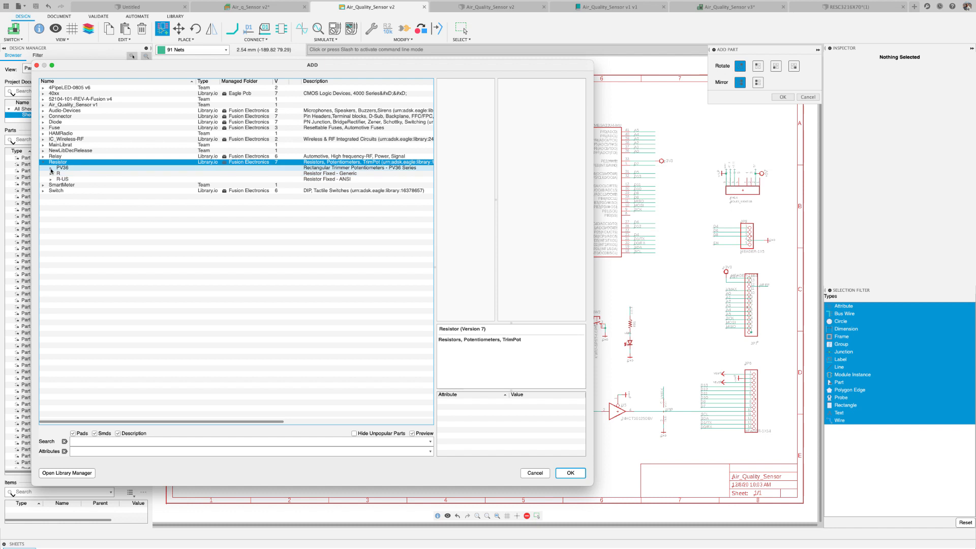
{"action": "left_click", "coordinate": [51, 168]}
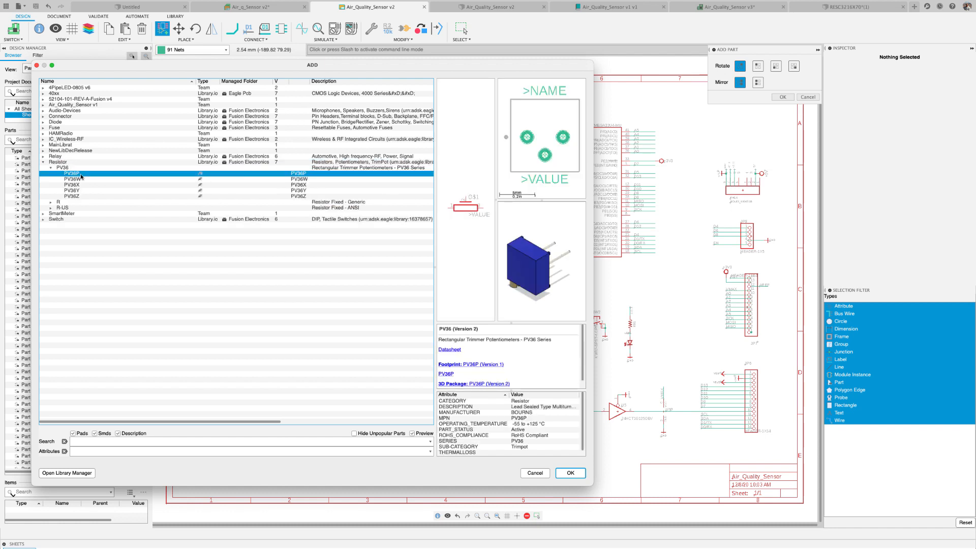
{"action": "left_click", "coordinate": [62, 181]}
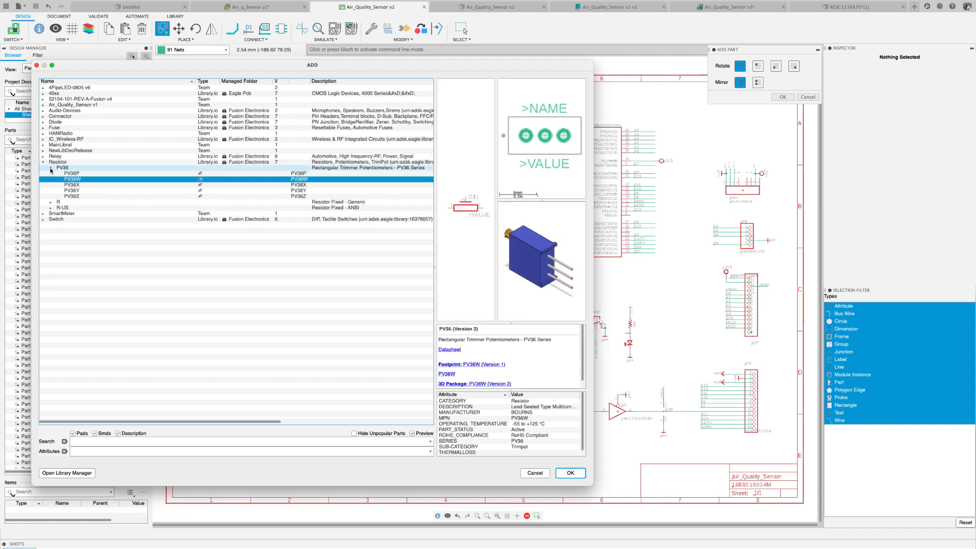
{"action": "left_click", "coordinate": [57, 170]}
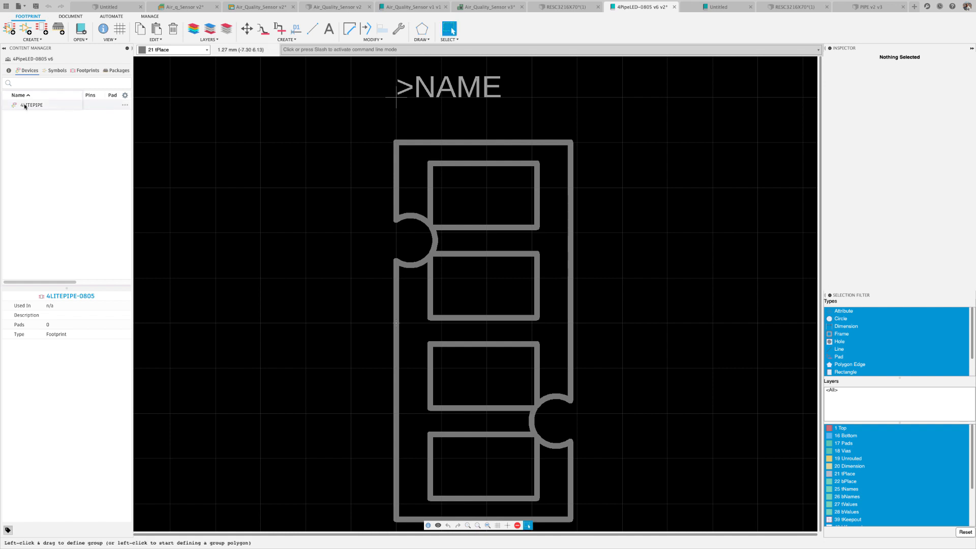
Step: Create a new 3D model for the 4LITEPIPE-0805 footprint in the Content Manager
{"action": "right_click", "coordinate": [30, 104]}
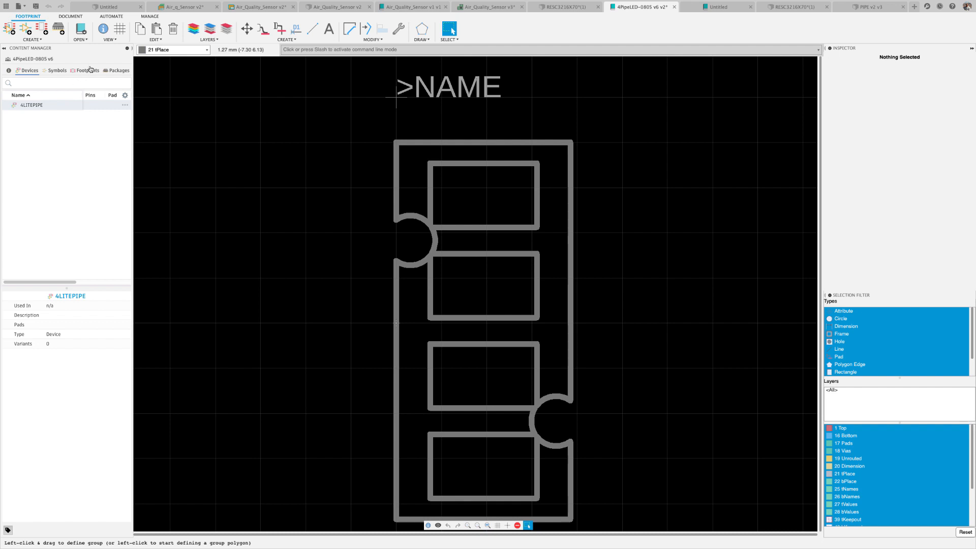
{"action": "left_click", "coordinate": [87, 70]}
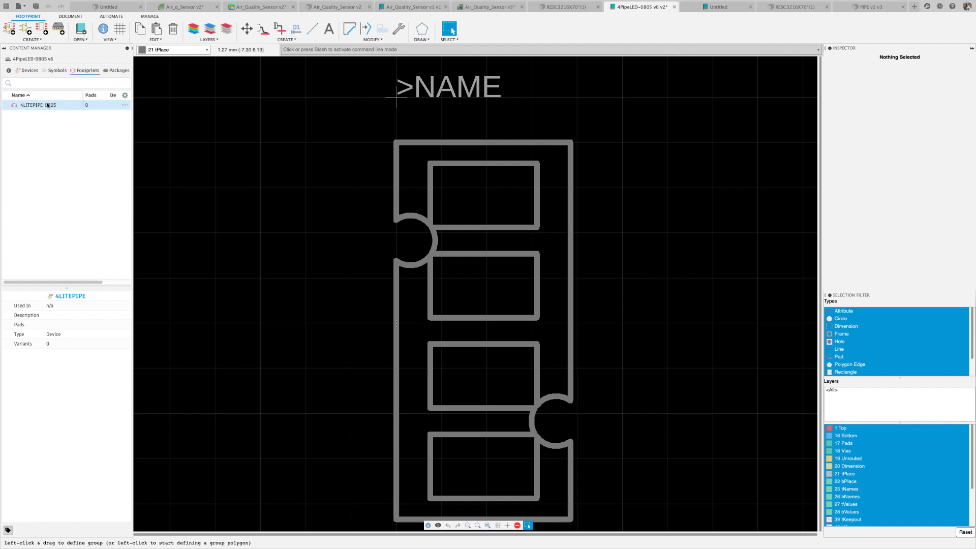
{"action": "right_click", "coordinate": [47, 105]}
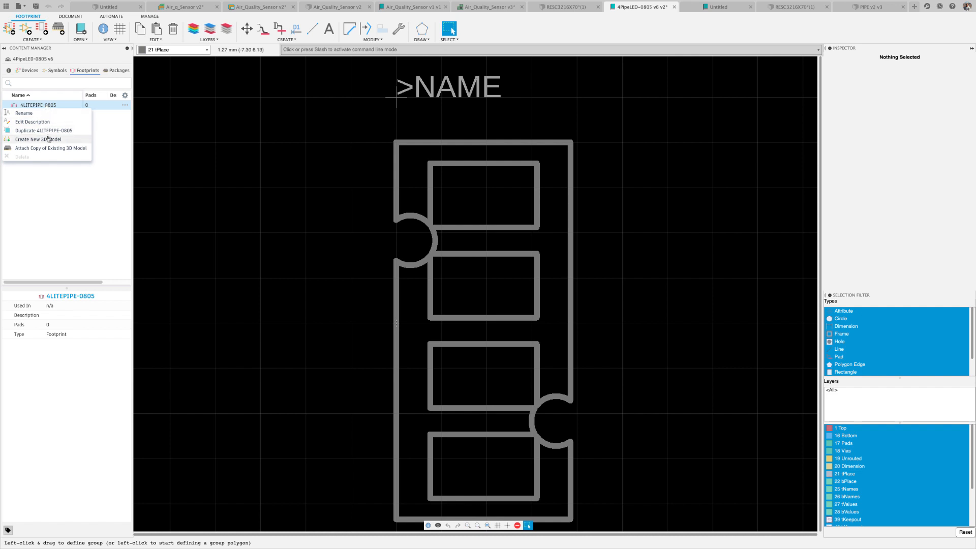
{"action": "left_click", "coordinate": [43, 139]}
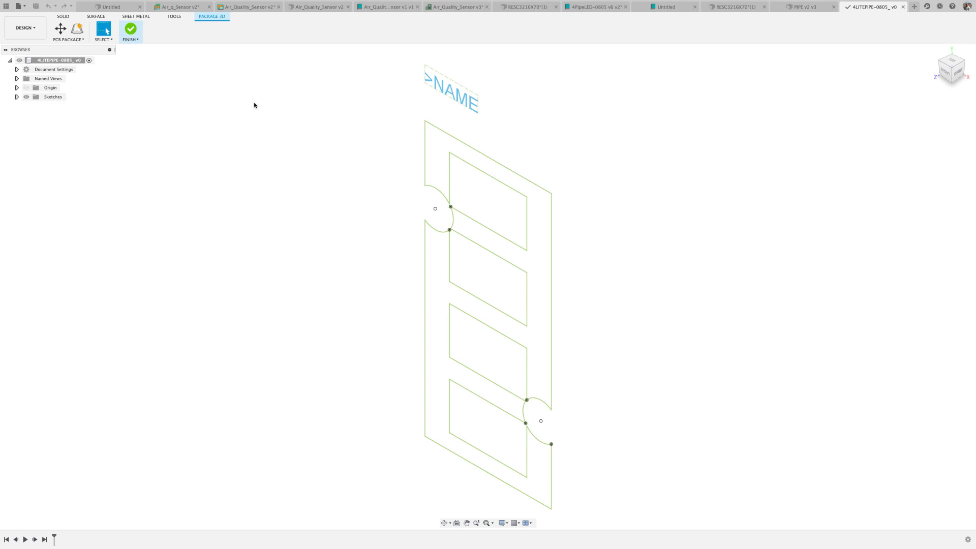
{"action": "mouse_move", "coordinate": [4, 5]}
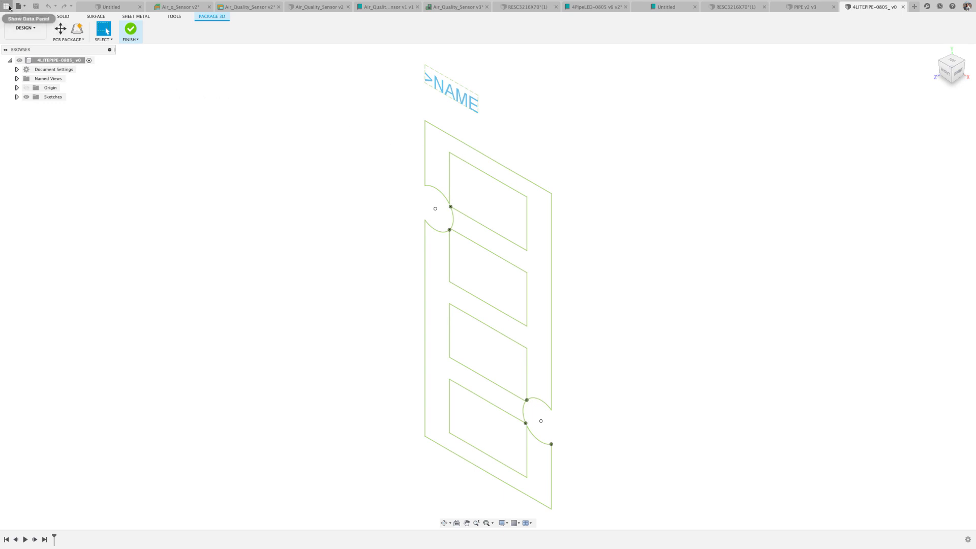